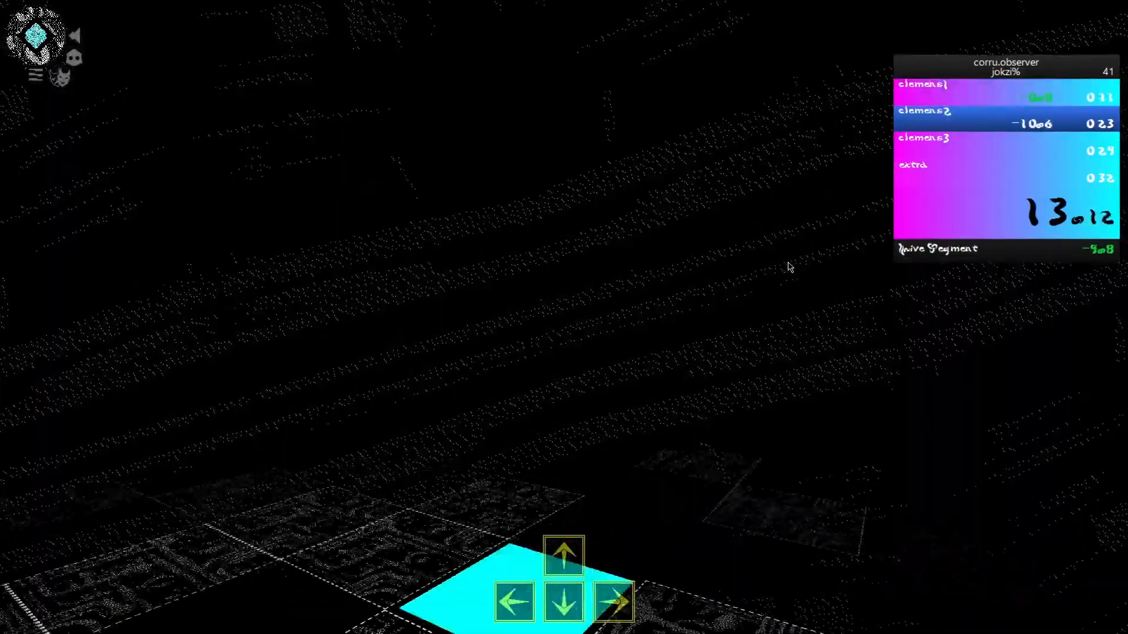
Walk forward across the grid tiles to clear the second split and enter the third near 25 seconds
left_click(613, 601)
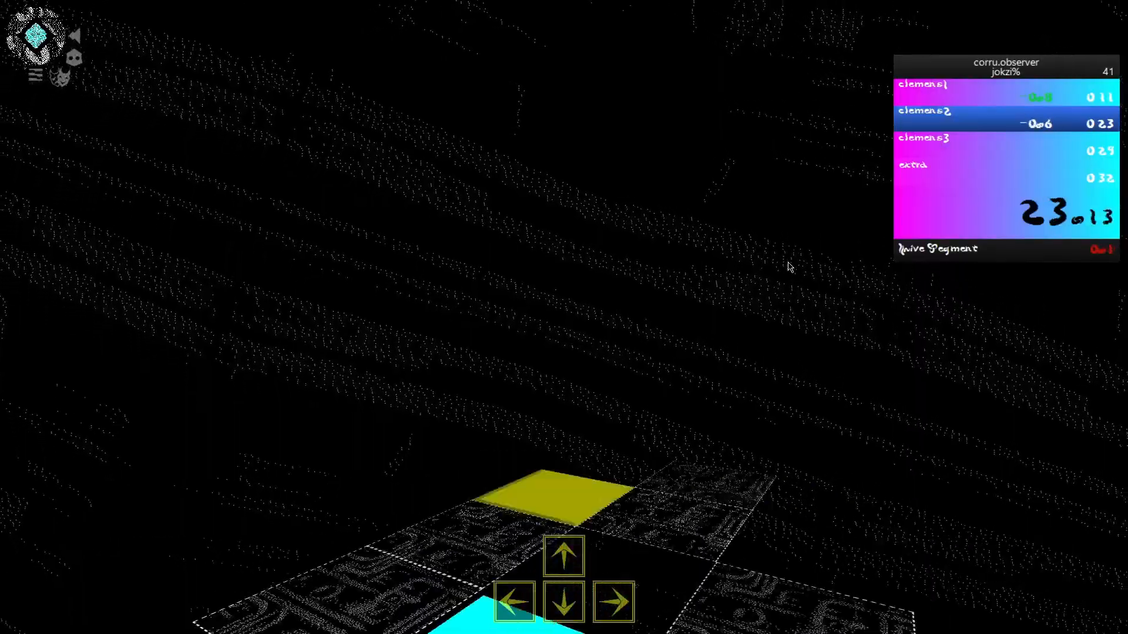
key("up")
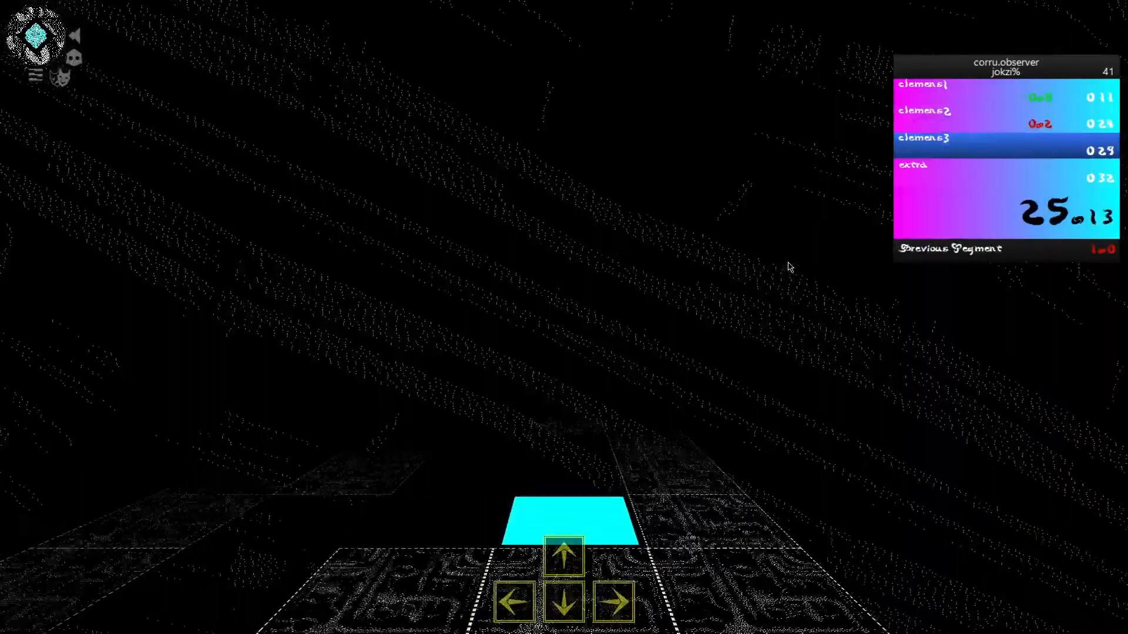